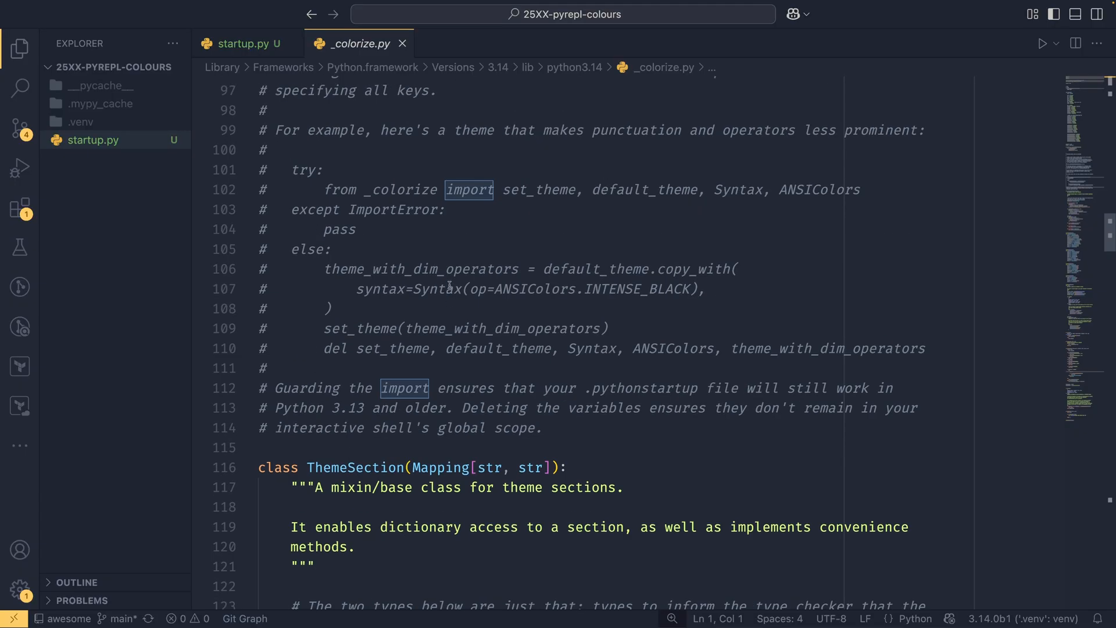
Switch to startup.py to begin the _colorize import line.
click(243, 43)
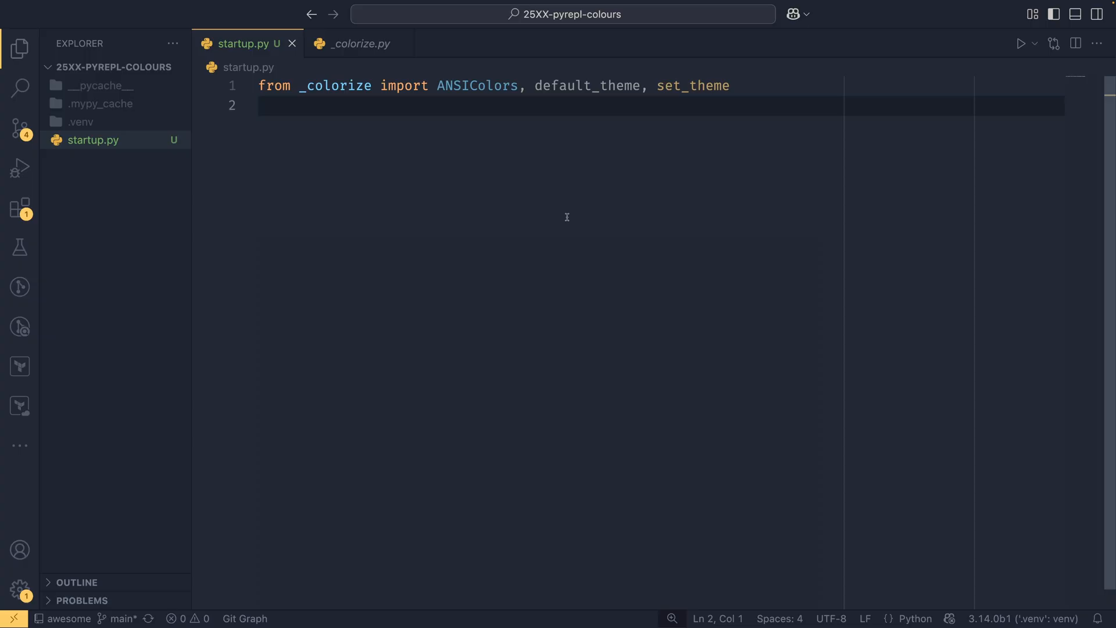
text(syntax.copy_with()
text(PYTHONSTARTUP="/Users/ethanhenderson/)
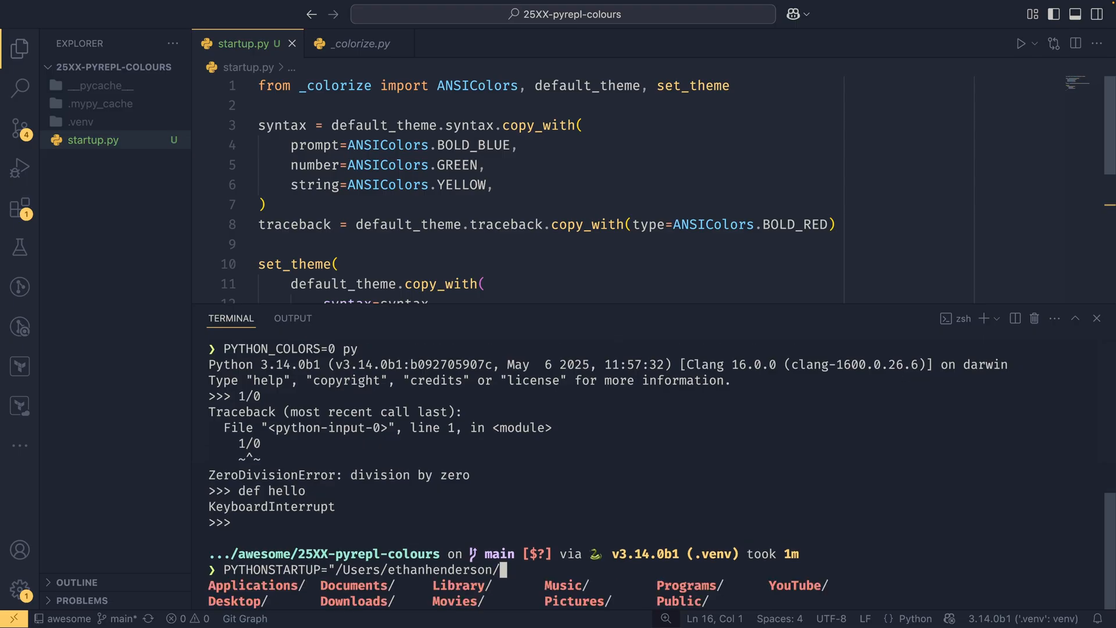
Enter the path to startup.py for the PYTHONSTARTUP variable before launching py.
text(Programs/)
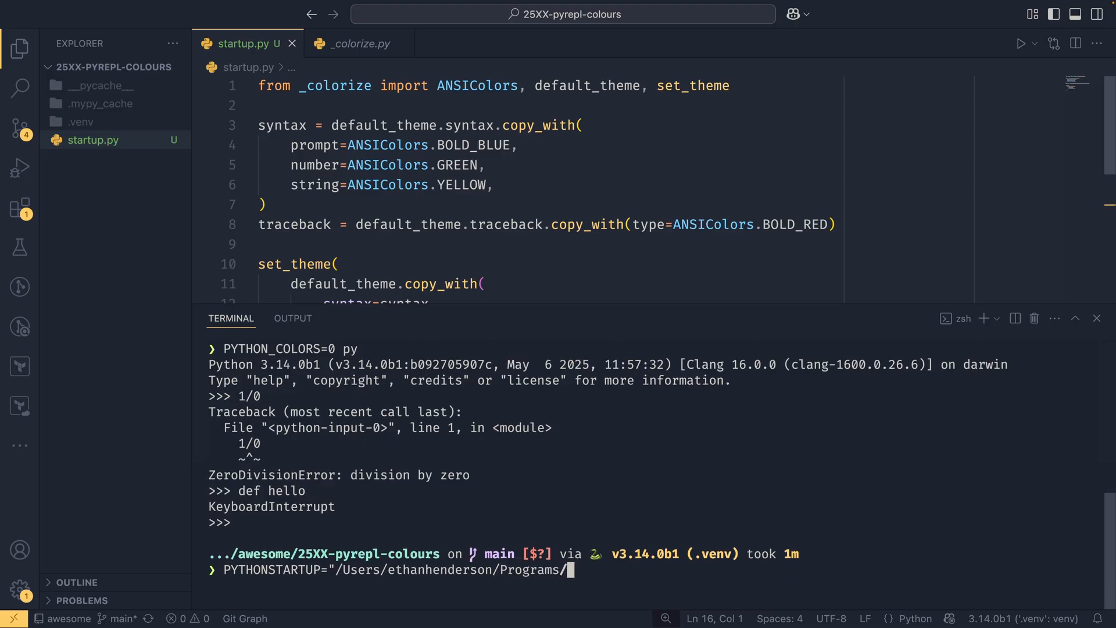
text(c/t/a)
text(1 + 2 + 3)
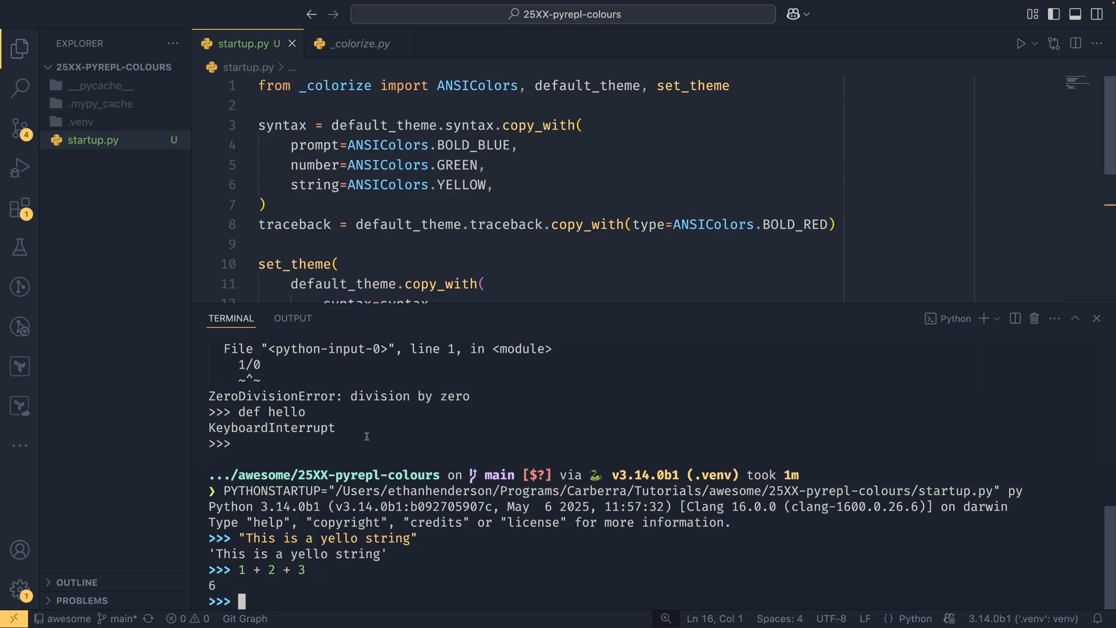
Return focus to the startup.py editor ahead of closing the terminal.
click(1097, 318)
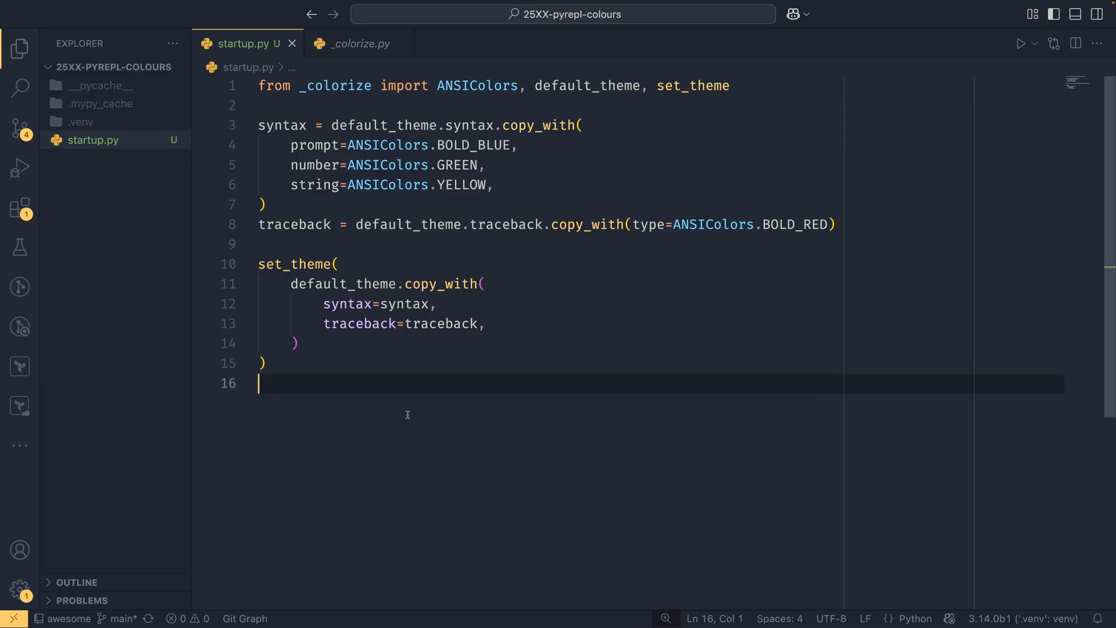
Expand the .venv folder to reach lib/python3.14/site-packages.
click(82, 122)
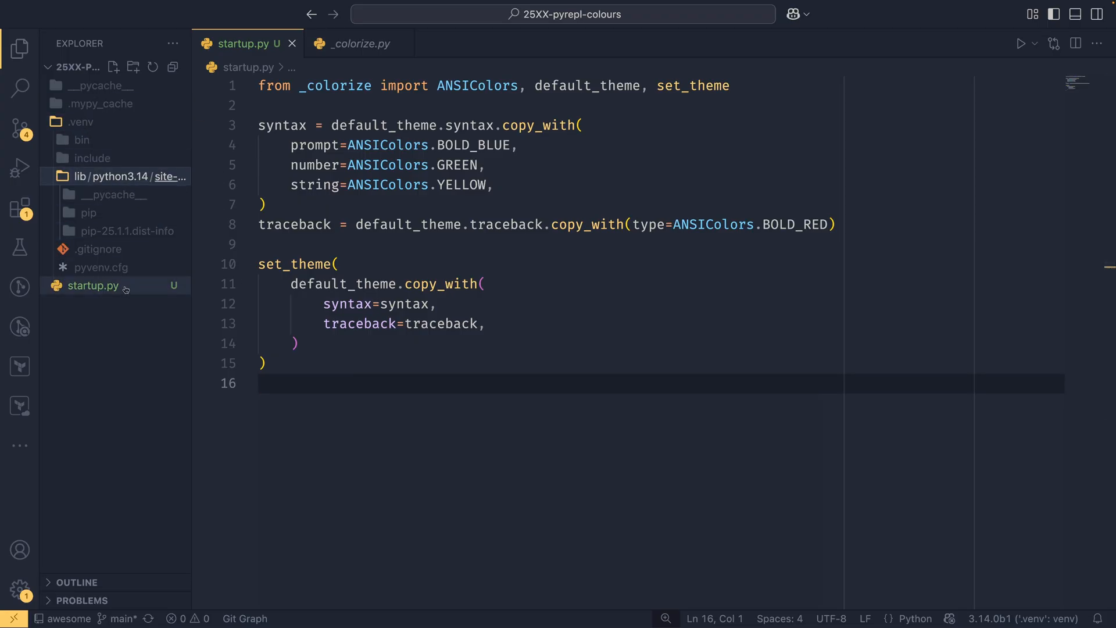